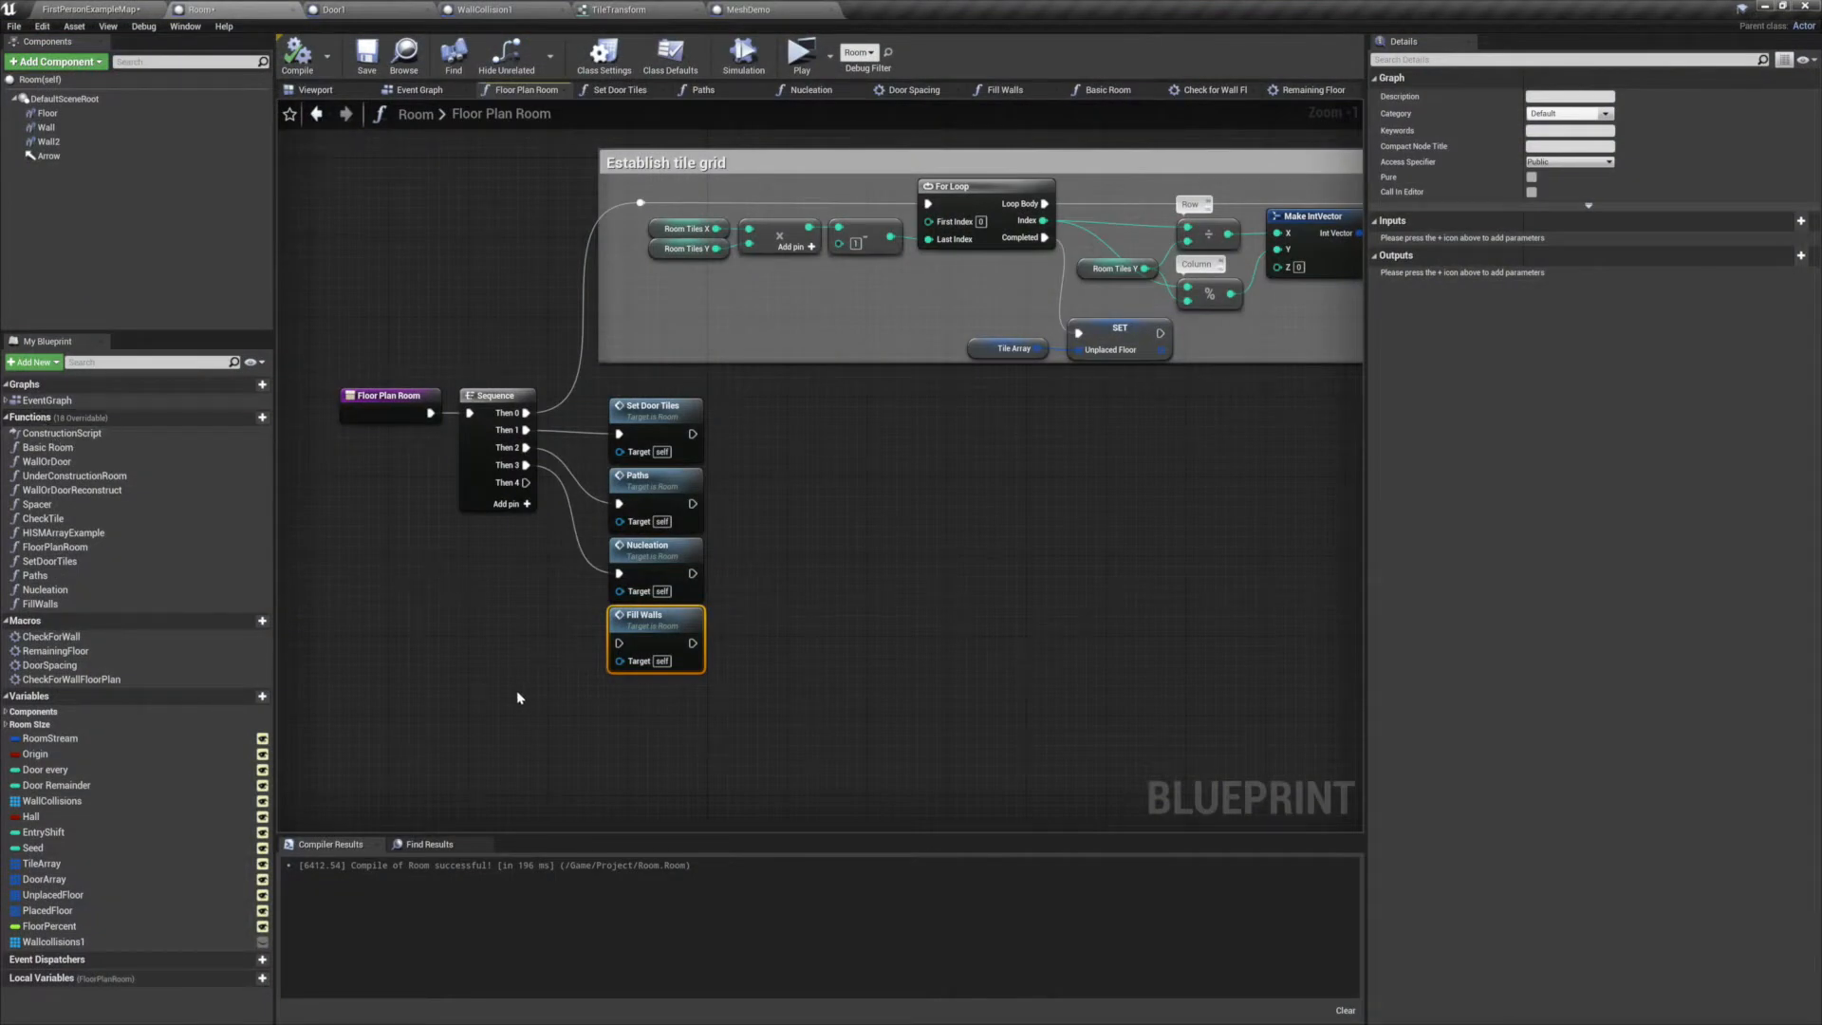
mouse_move(596, 651)
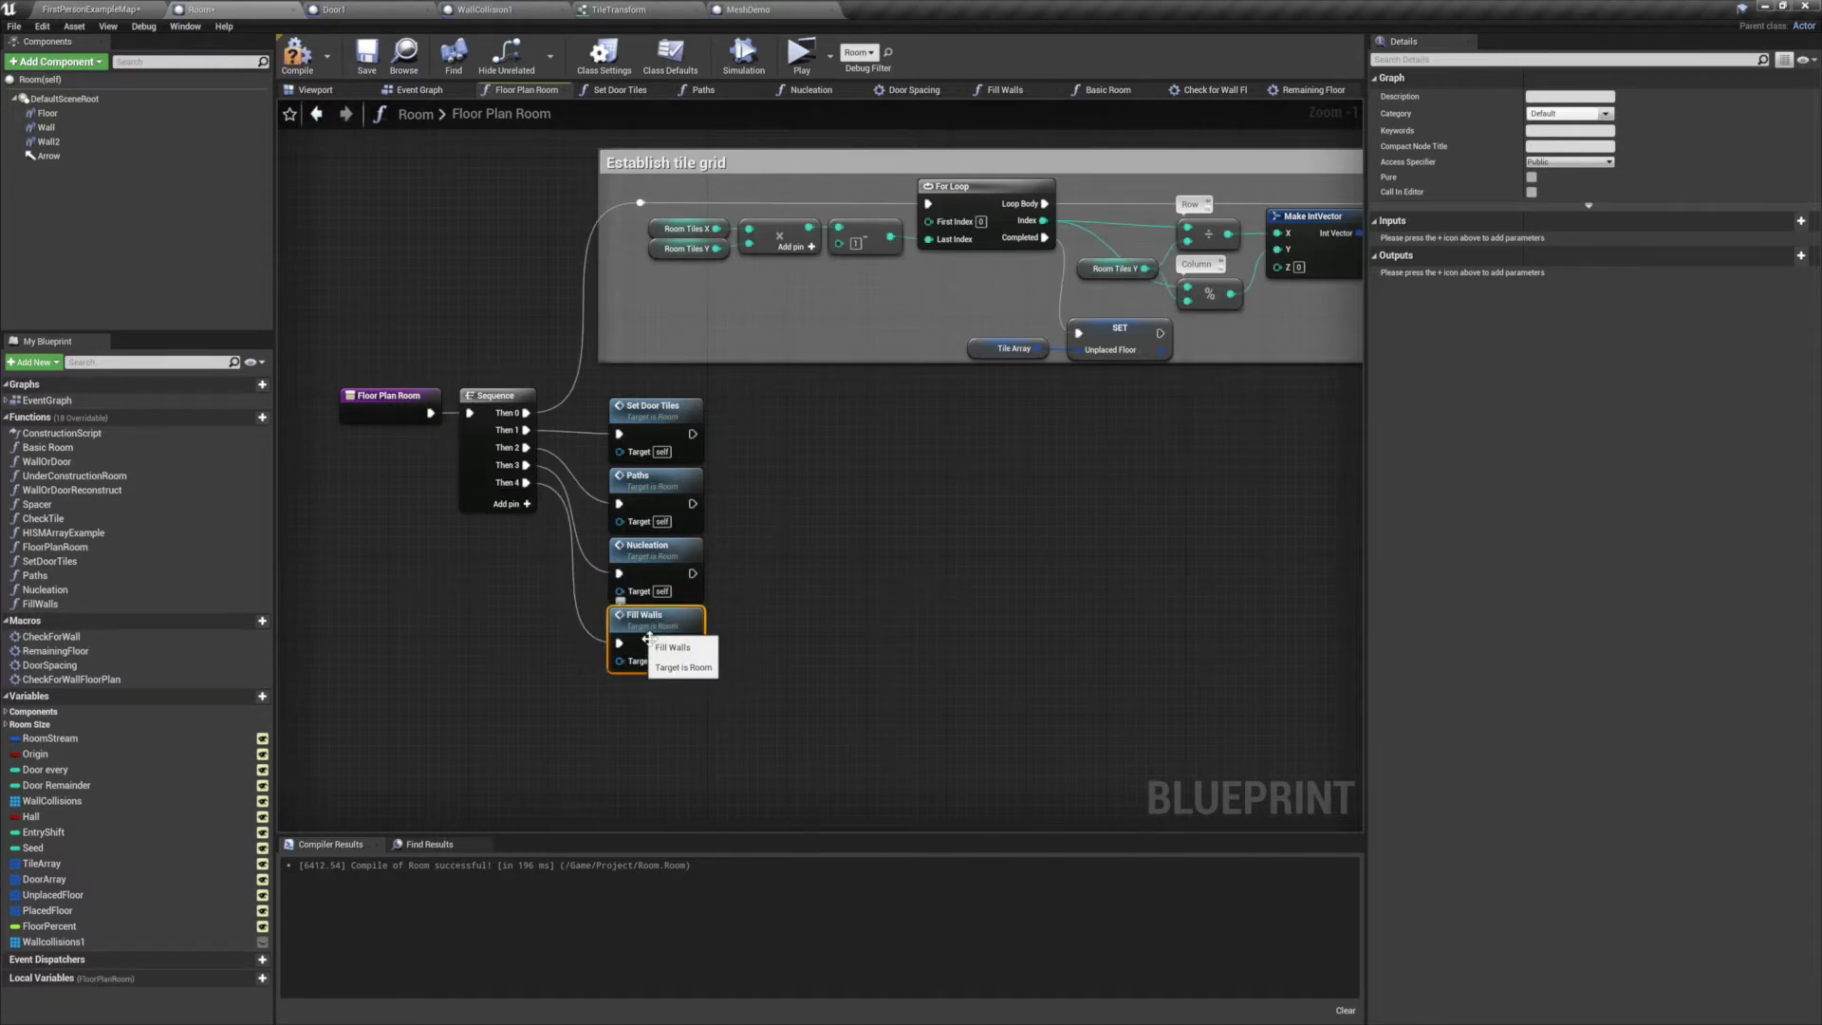
Open the Fill Walls graph and inspect the four neighbor offsets in AdjacentTiles.
click(1004, 89)
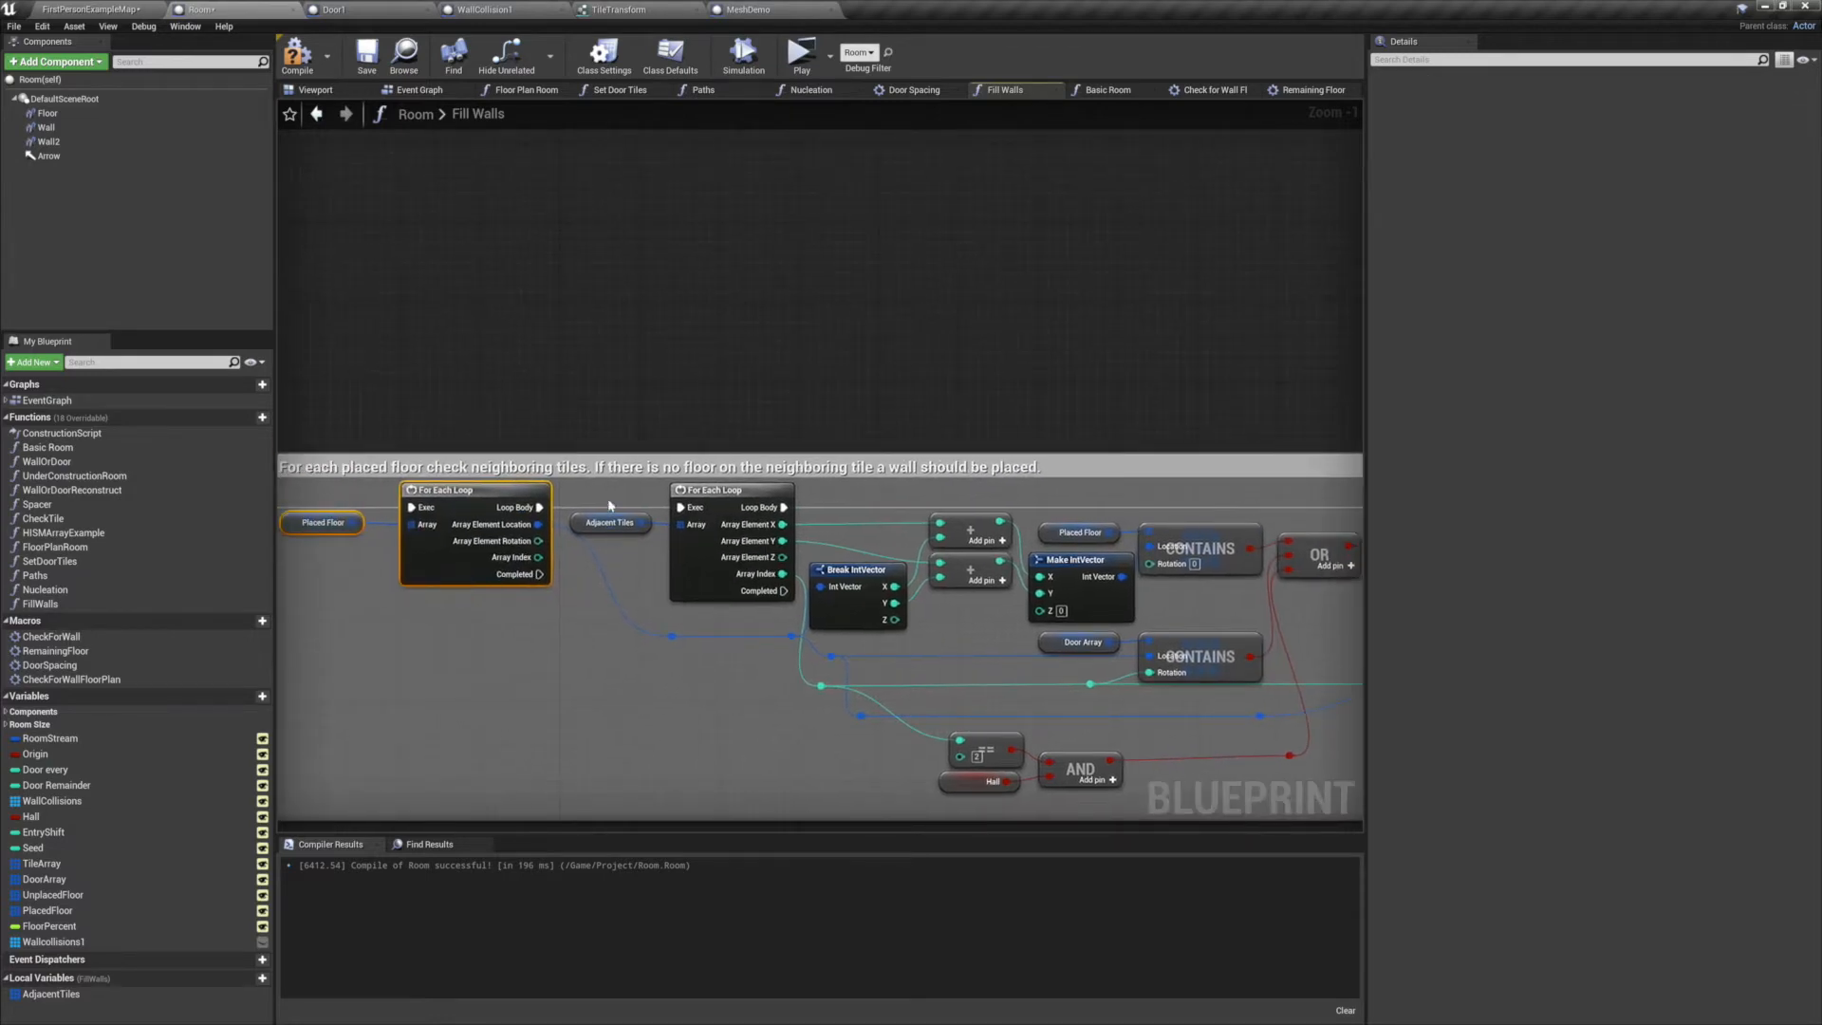
mouse_move(609, 522)
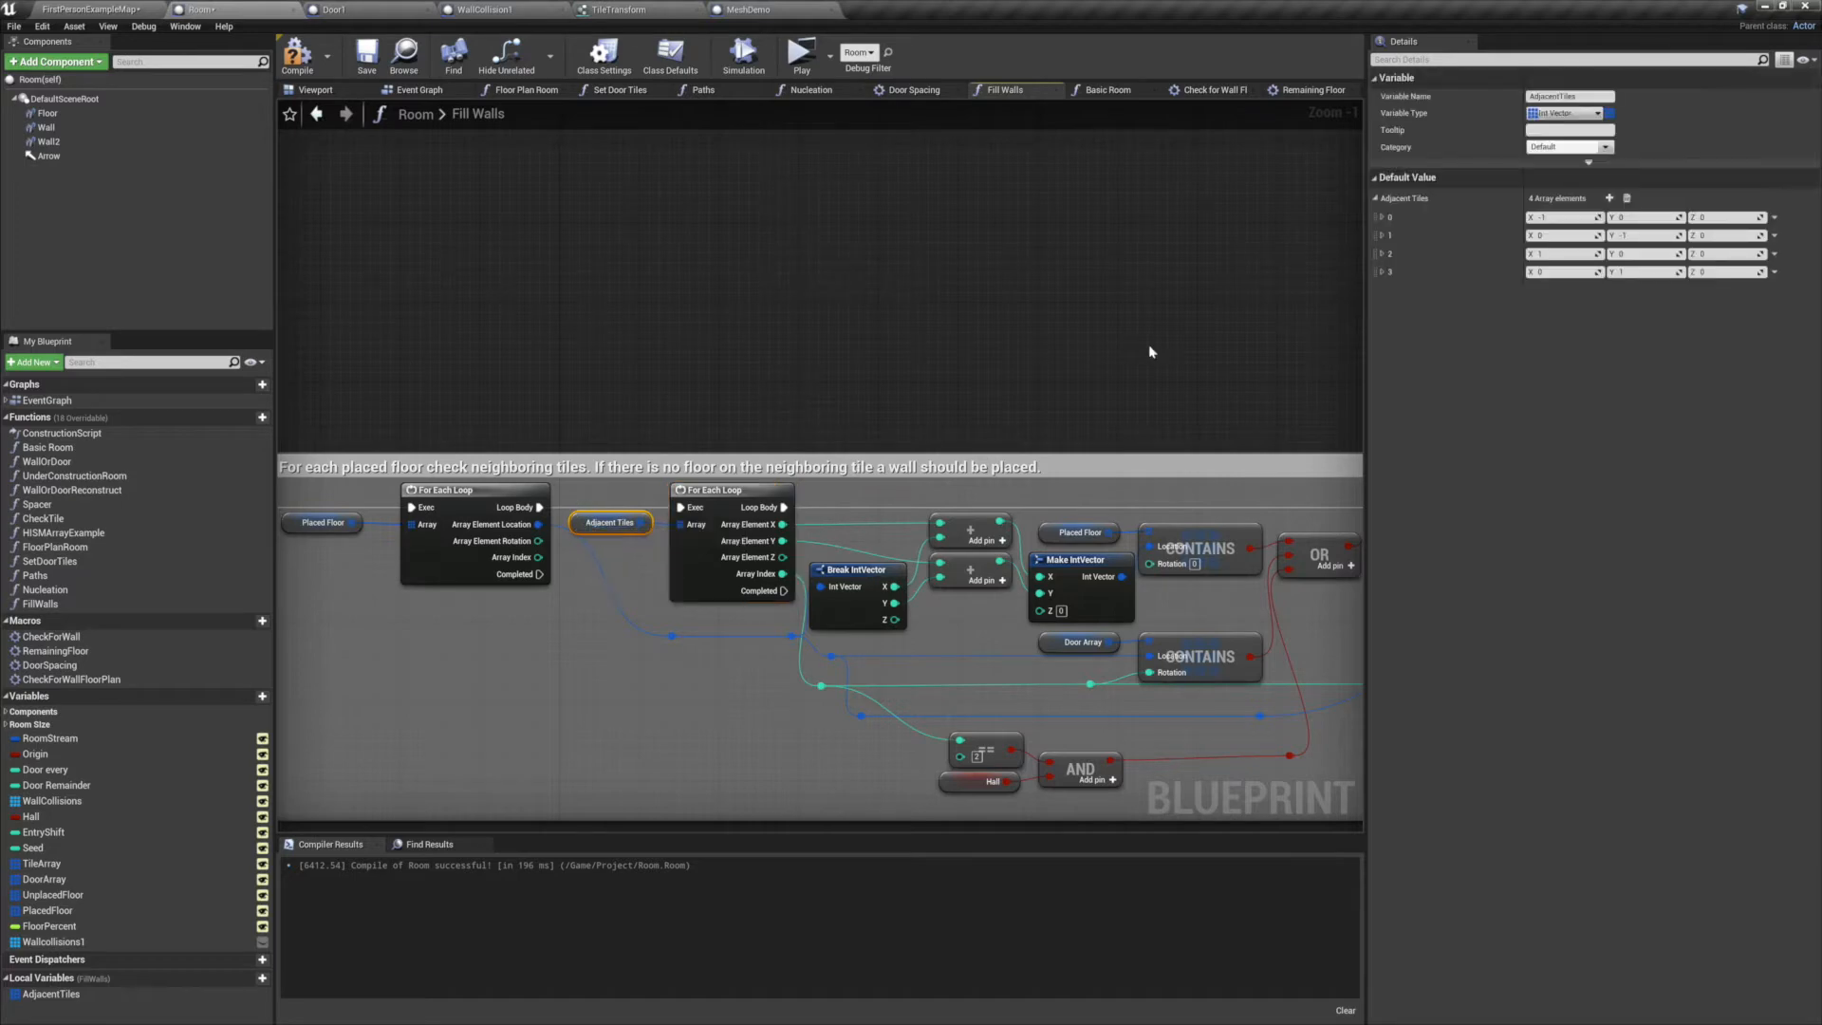
mouse_move(35, 994)
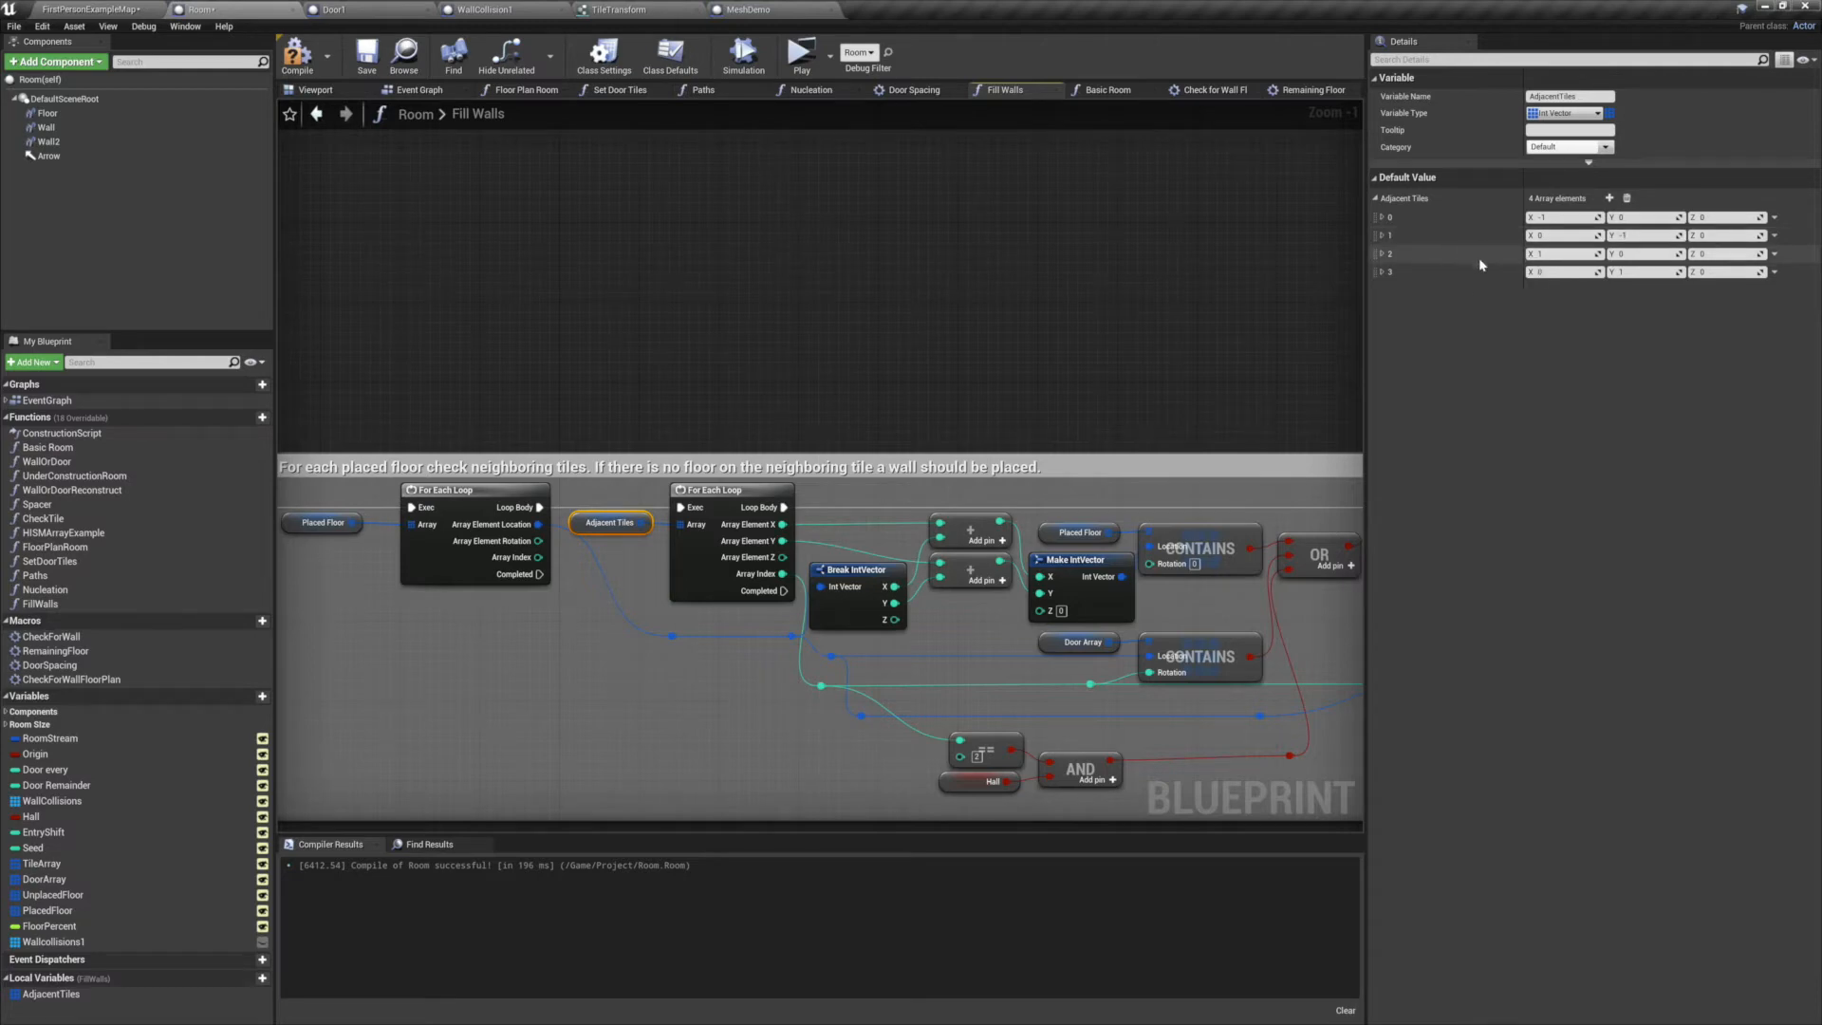
mouse_move(1389, 262)
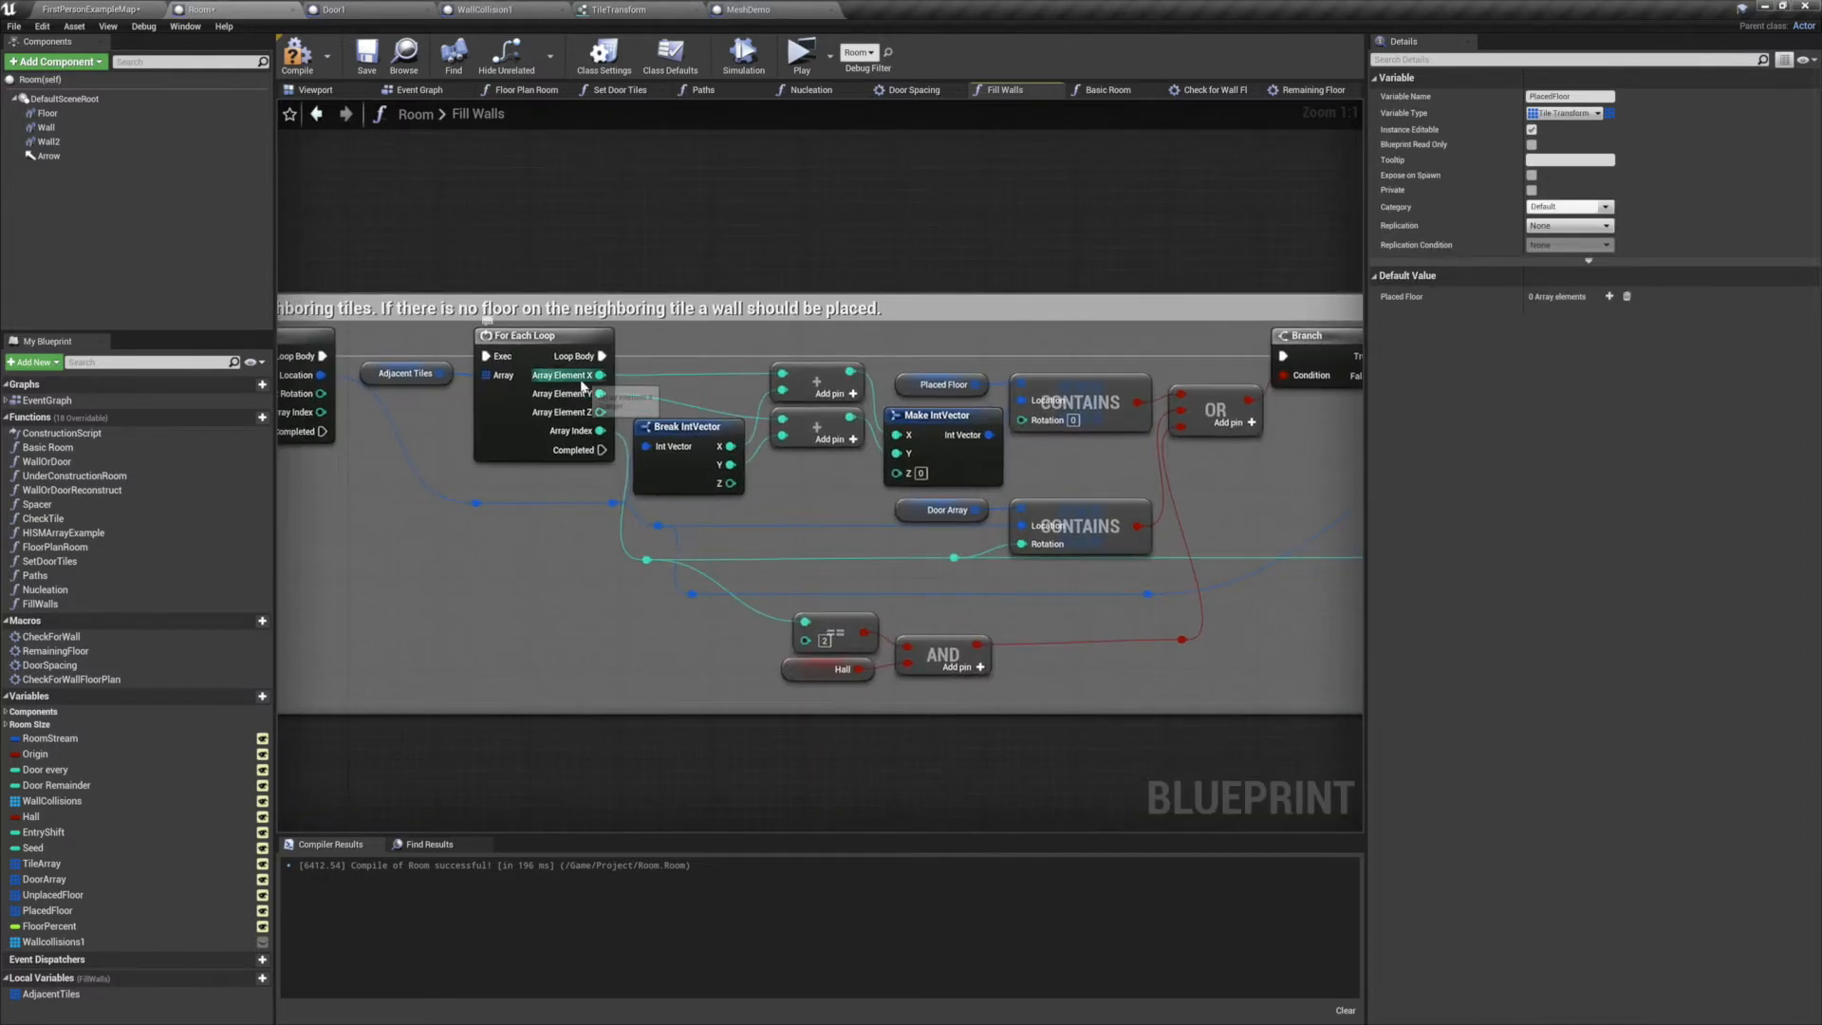
mouse_move(813, 377)
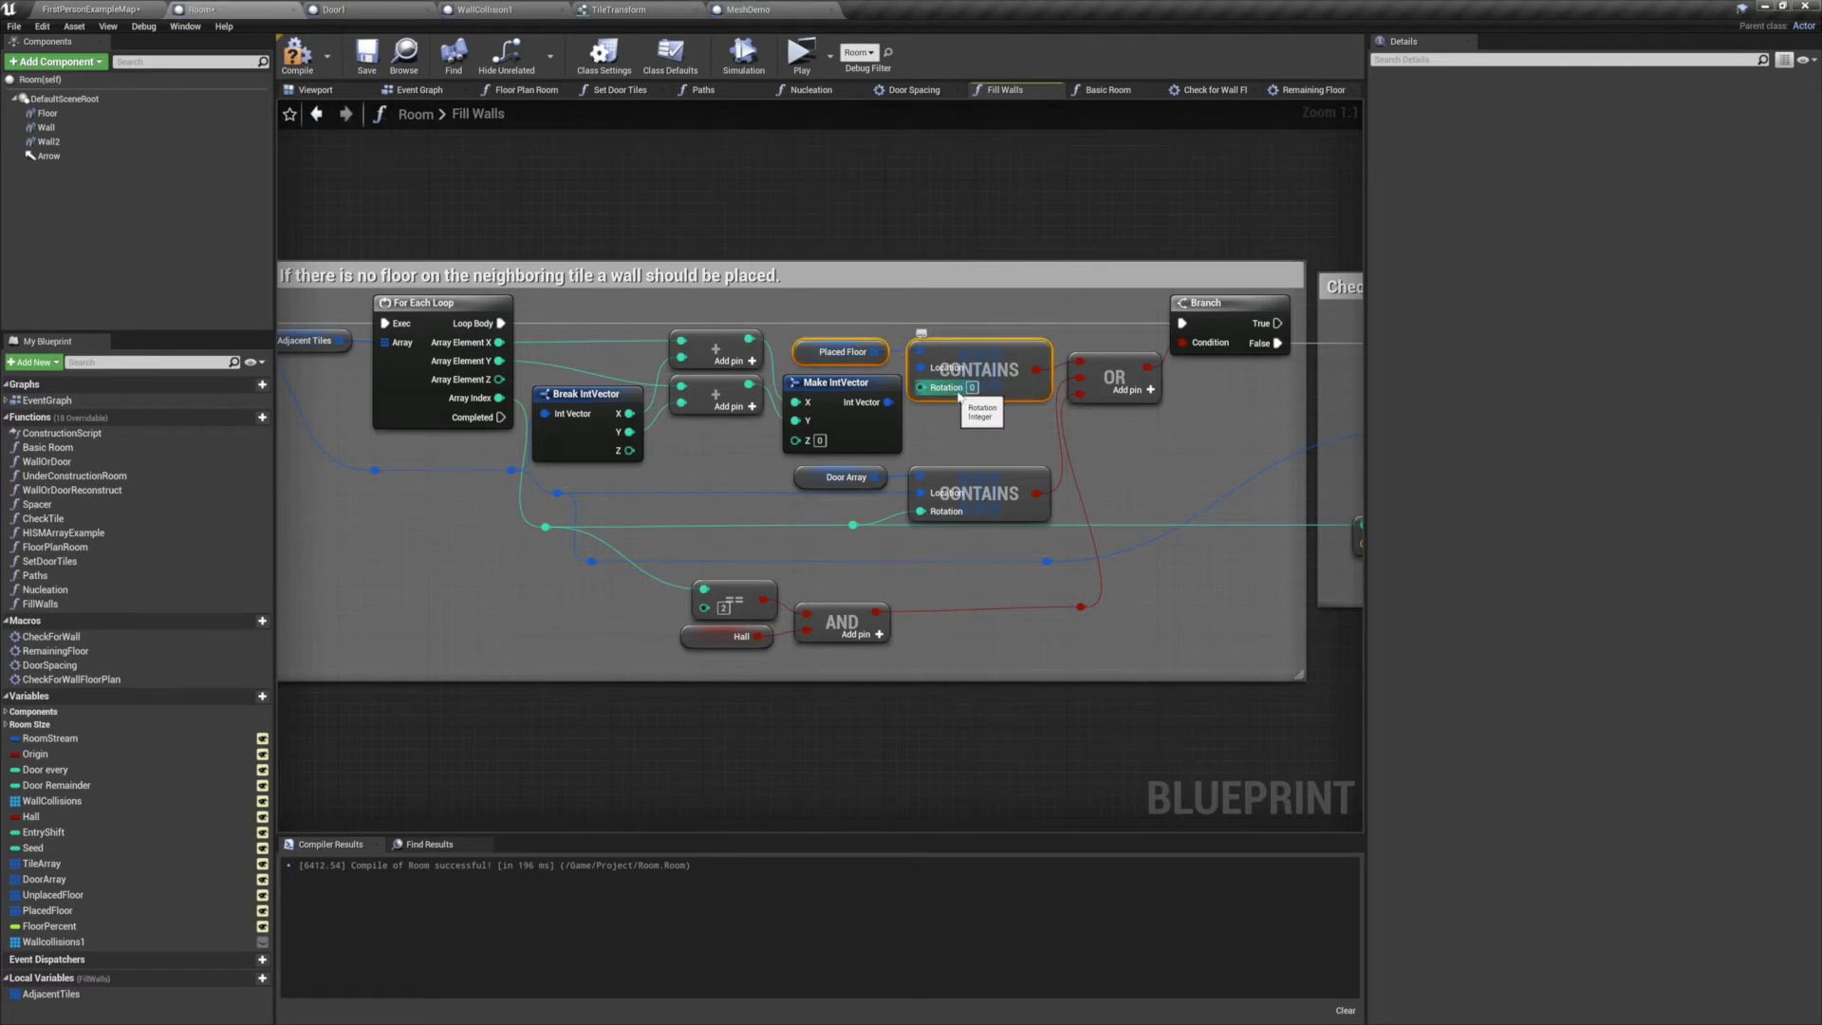
mouse_move(1104, 376)
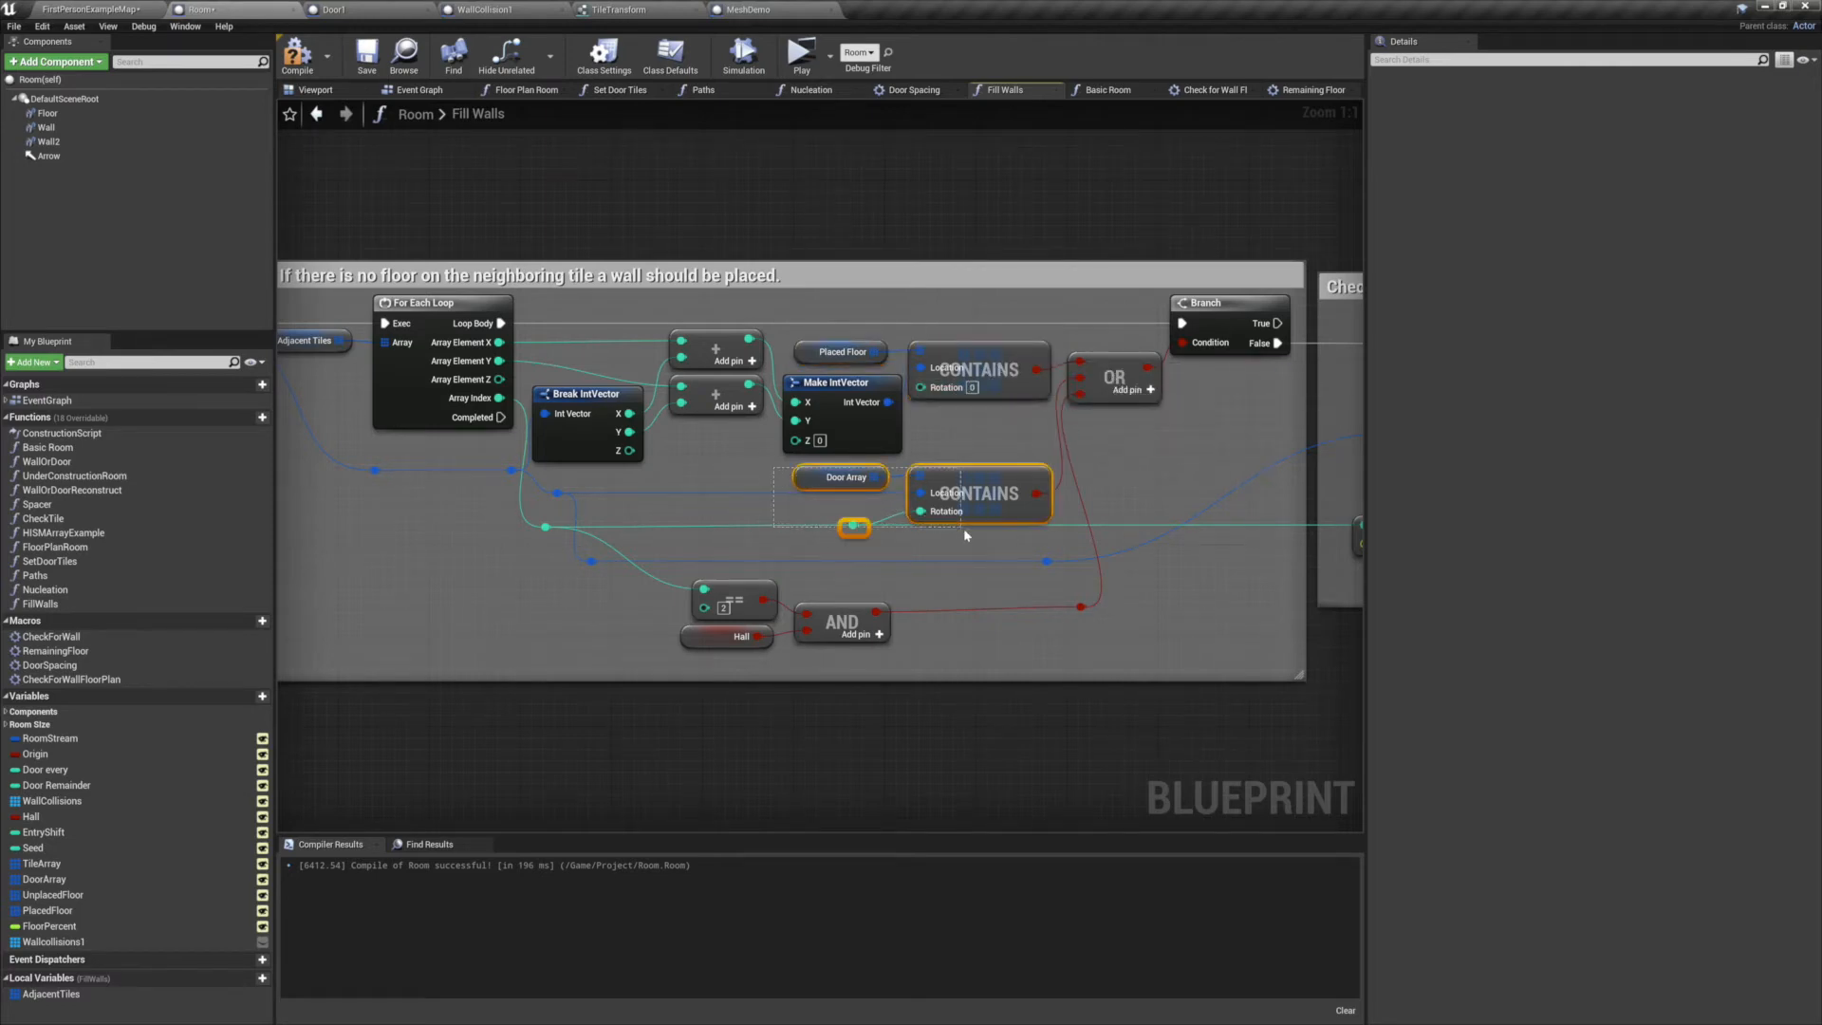
mouse_move(563, 497)
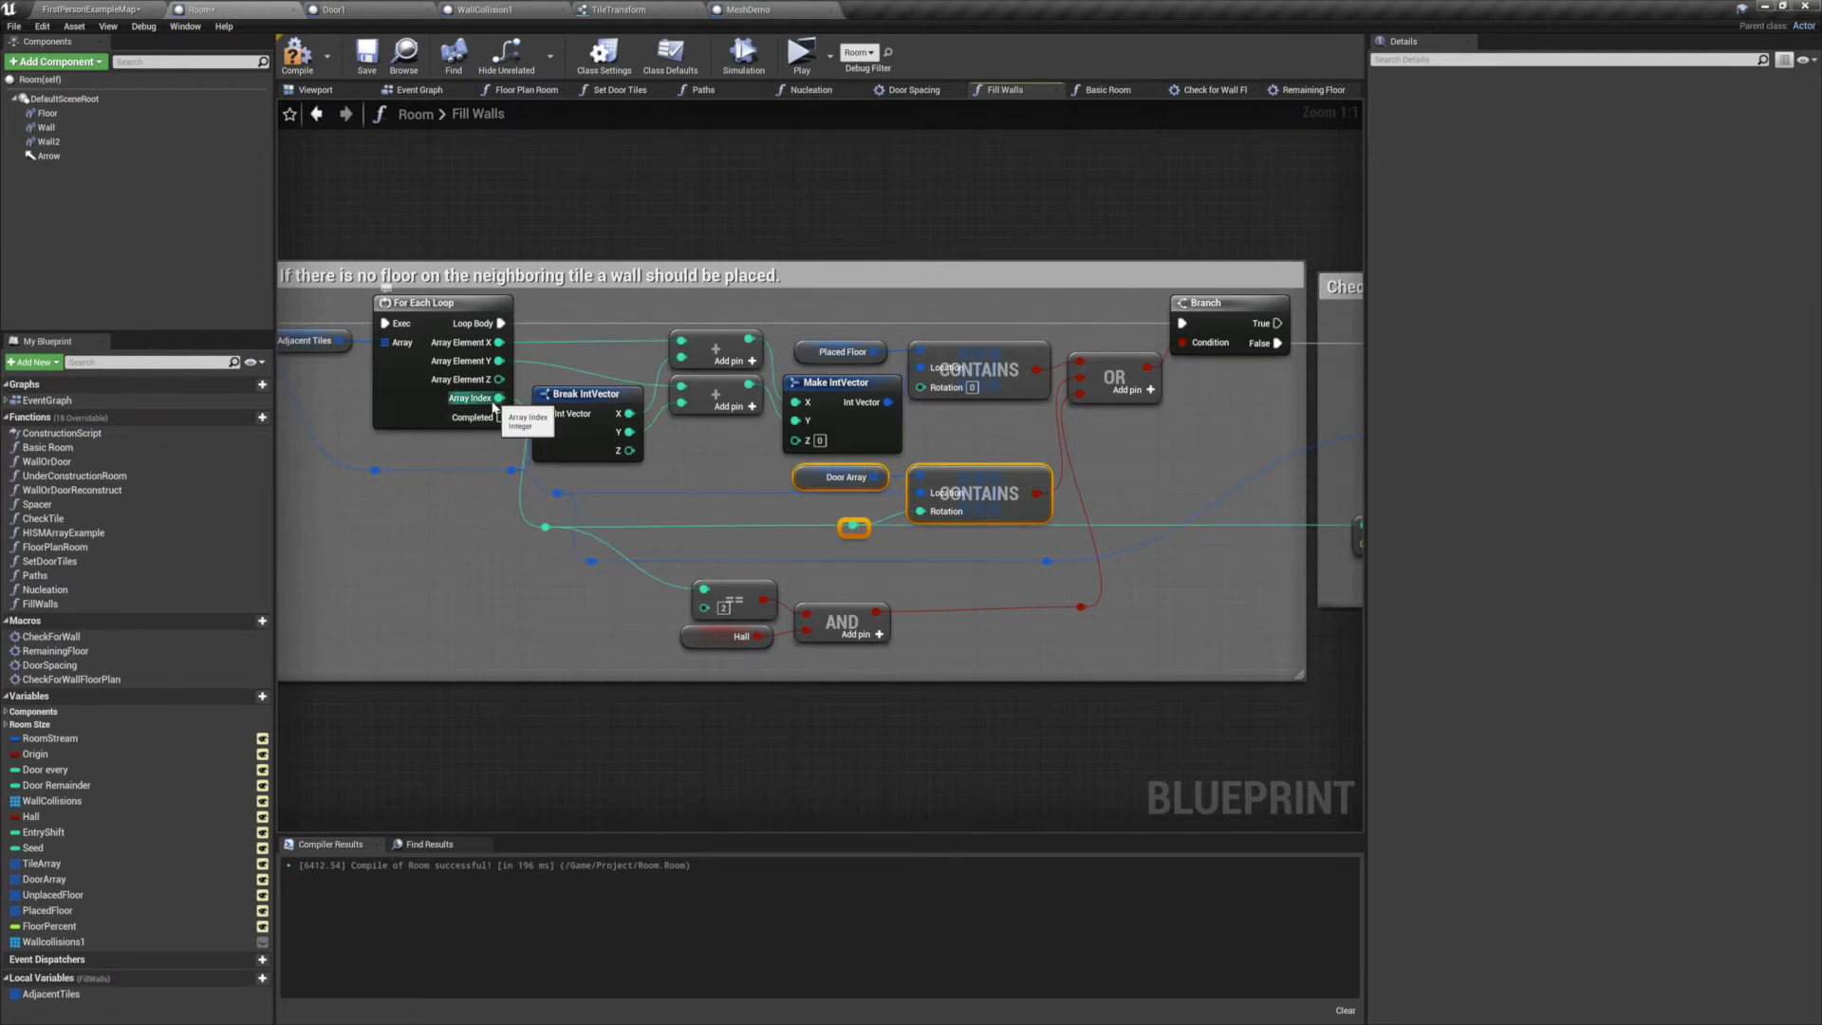
mouse_move(700, 523)
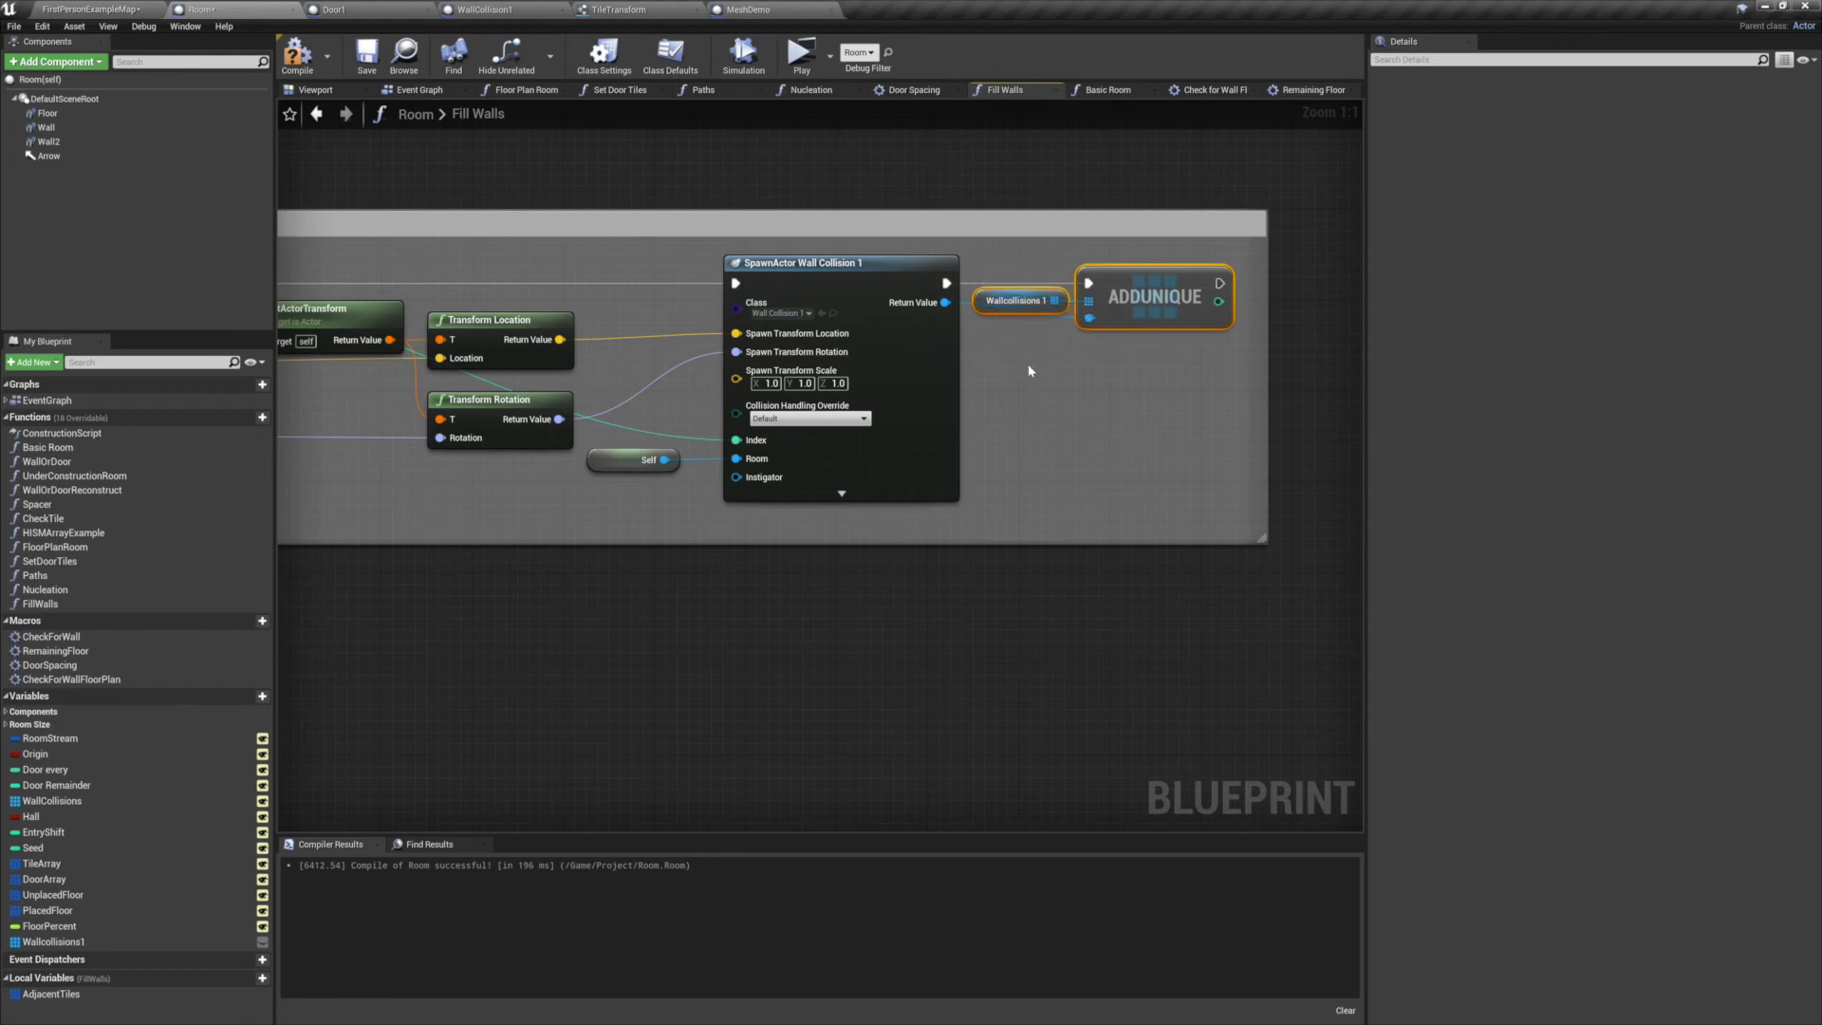
scroll(down, 3)
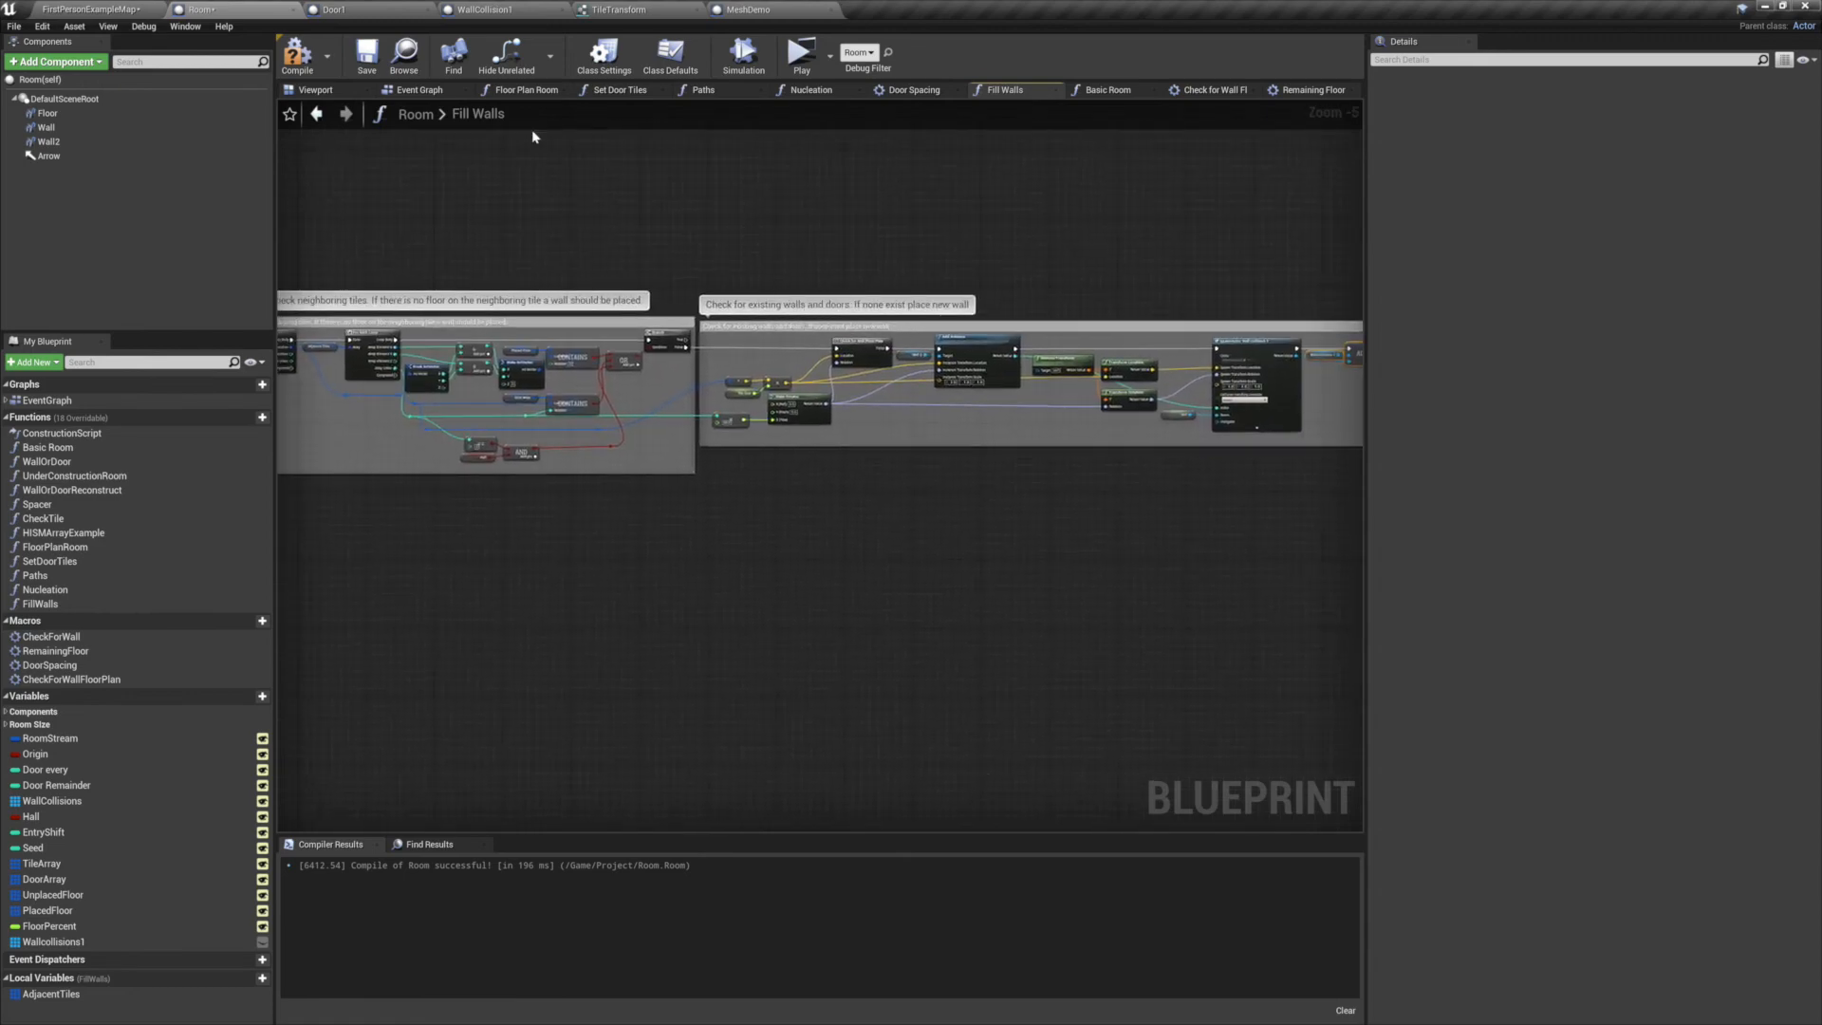
click(799, 55)
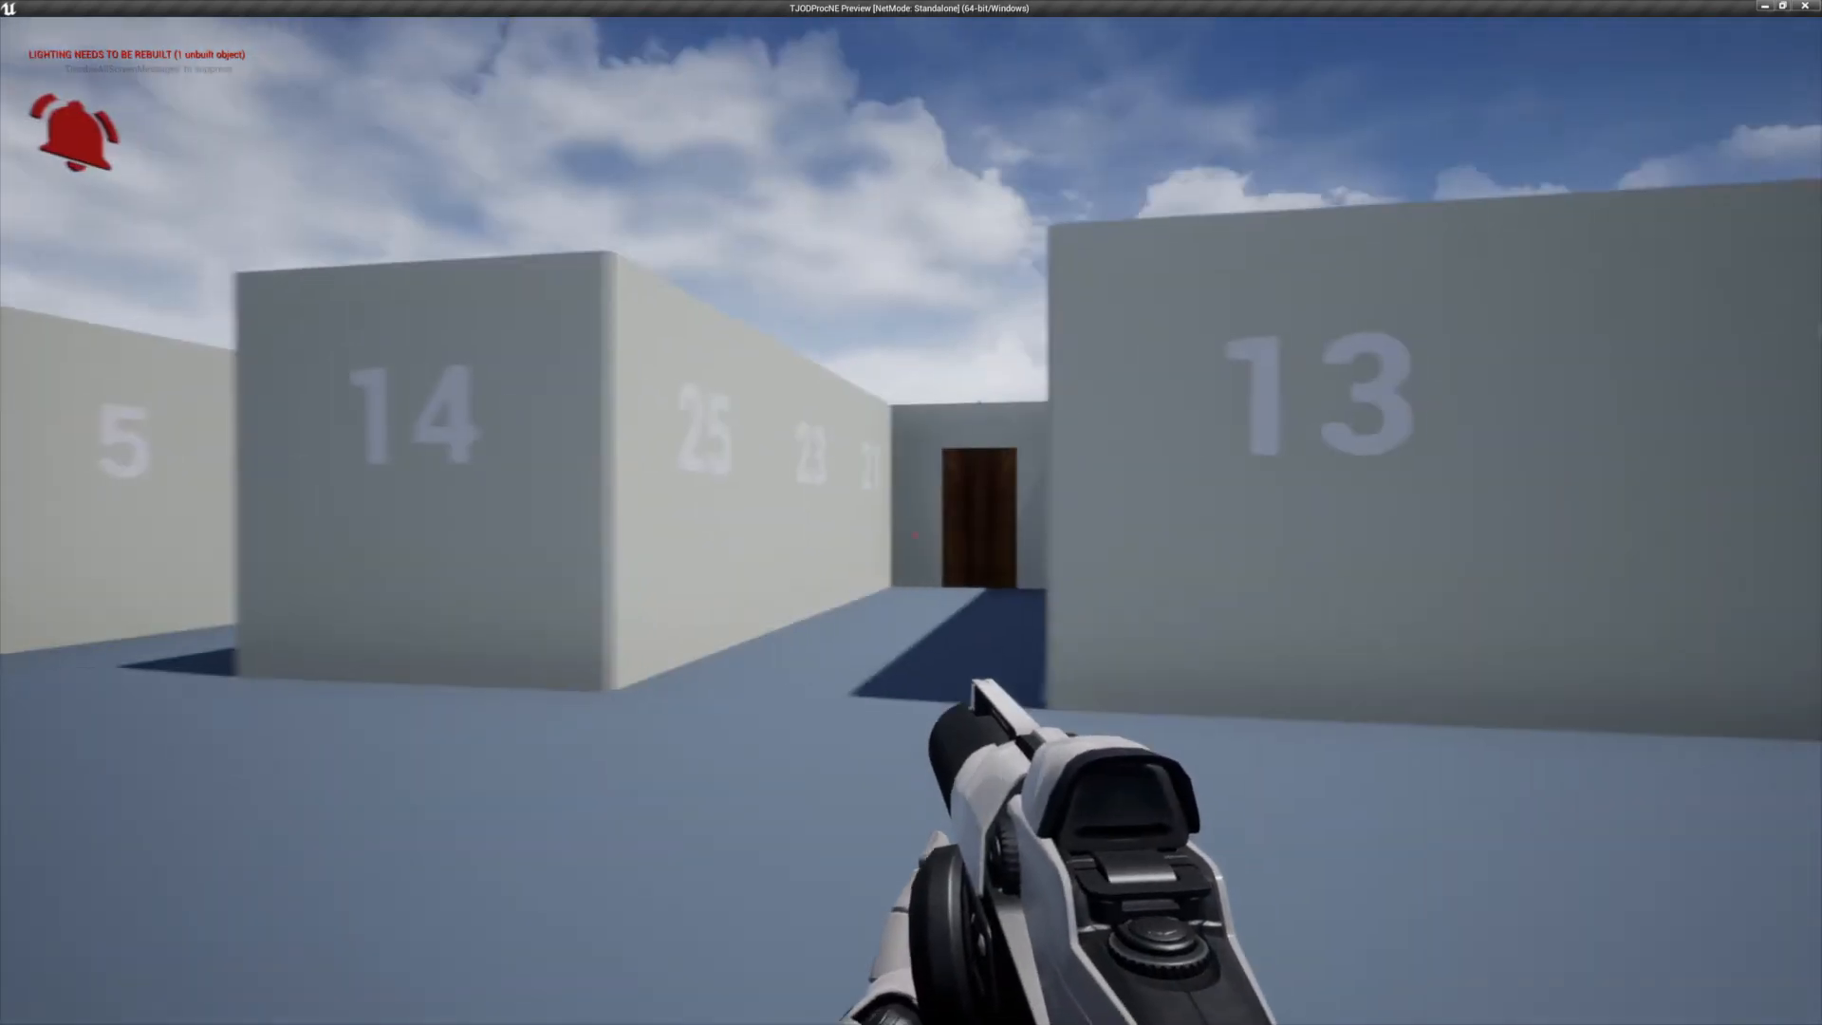
mouse_move(911, 513)
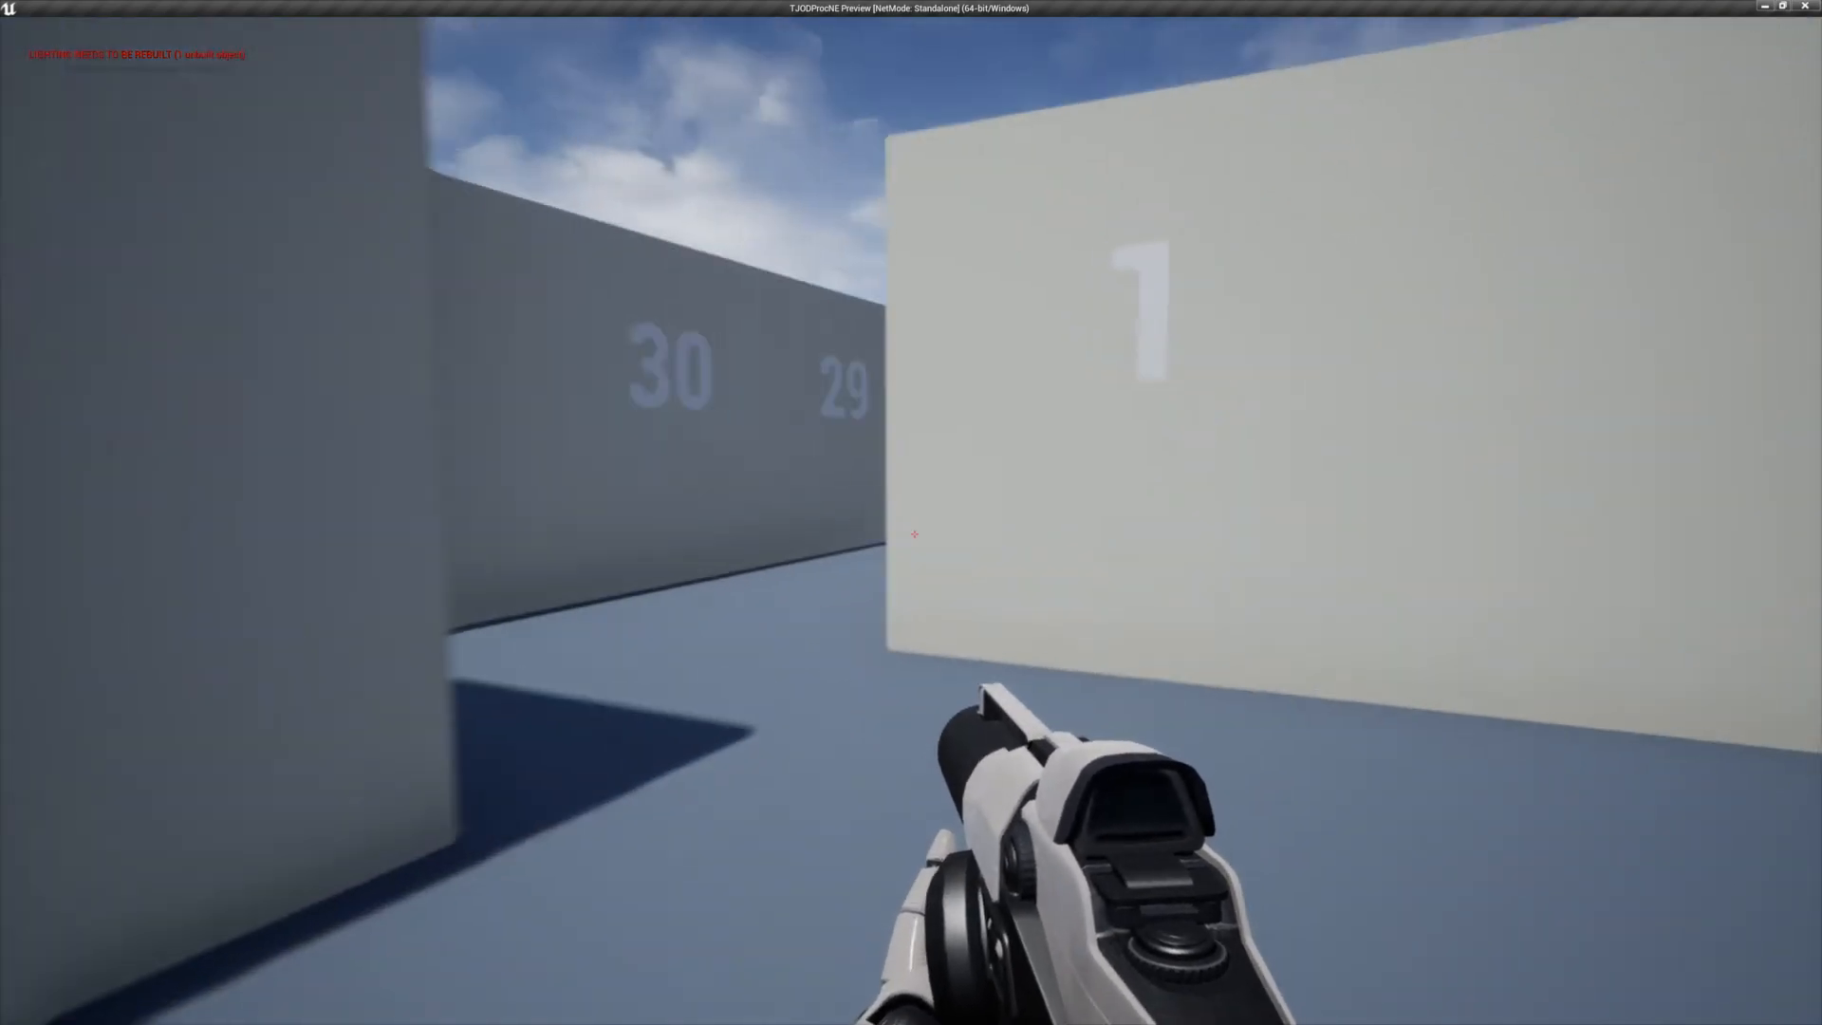